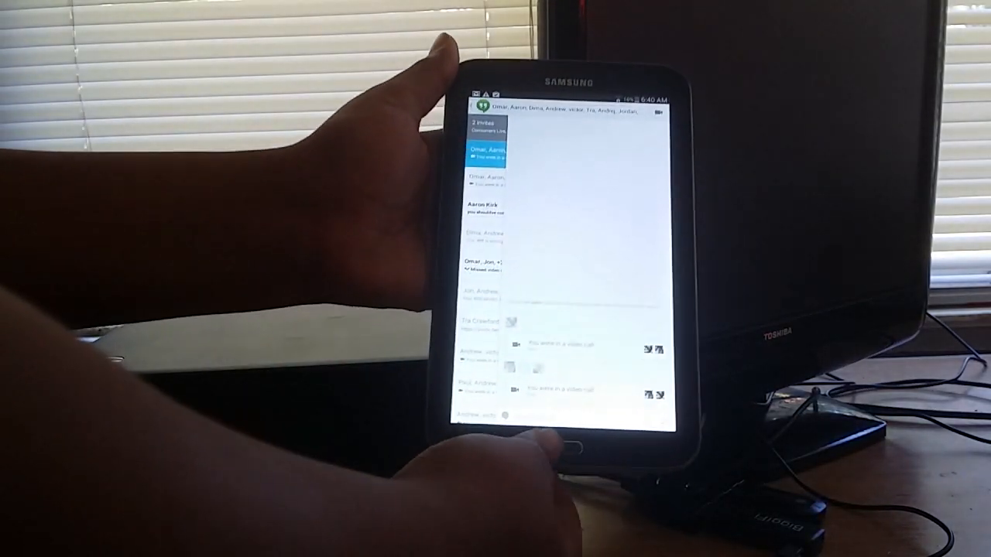
- Exit Hangouts to the home screen and launch Settings, showing the Wi-Fi network list
{"action": "left_click", "coordinate": [572, 448]}
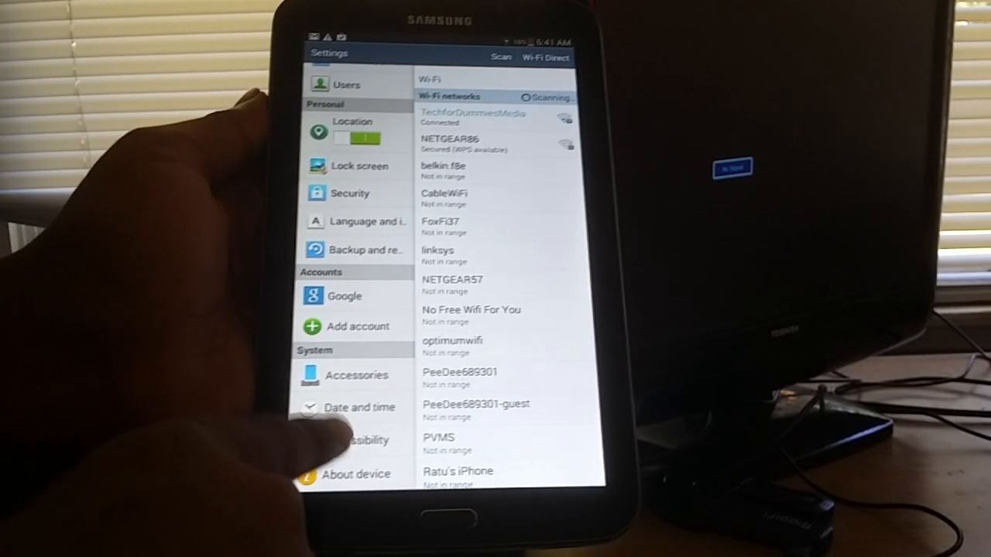
- Browse the Wi-Fi networks and scroll the Settings panel toward About device until Battery low appears
{"action": "left_click", "coordinate": [355, 473]}
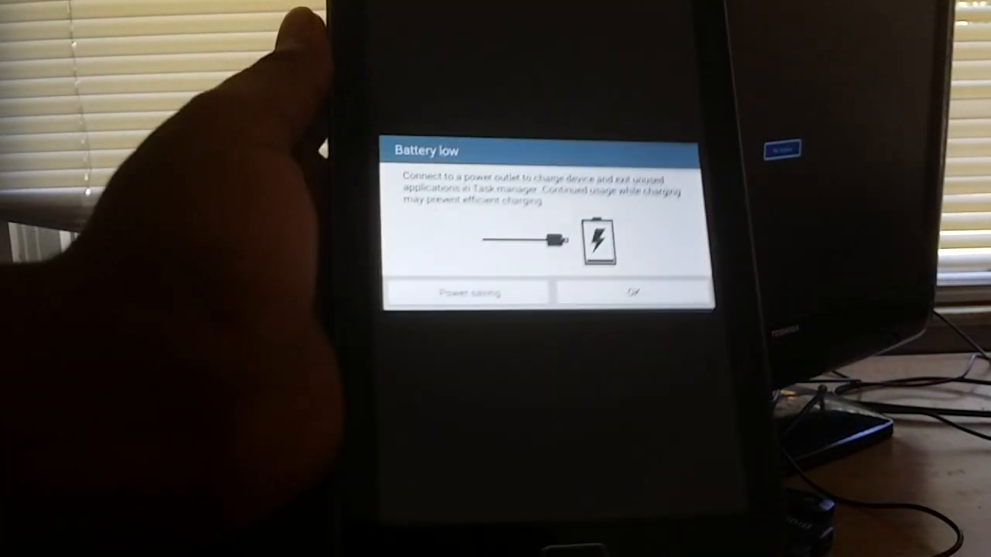
- Dismiss the Battery low dialog with OK and return to the home screen dock
{"action": "left_click", "coordinate": [632, 291]}
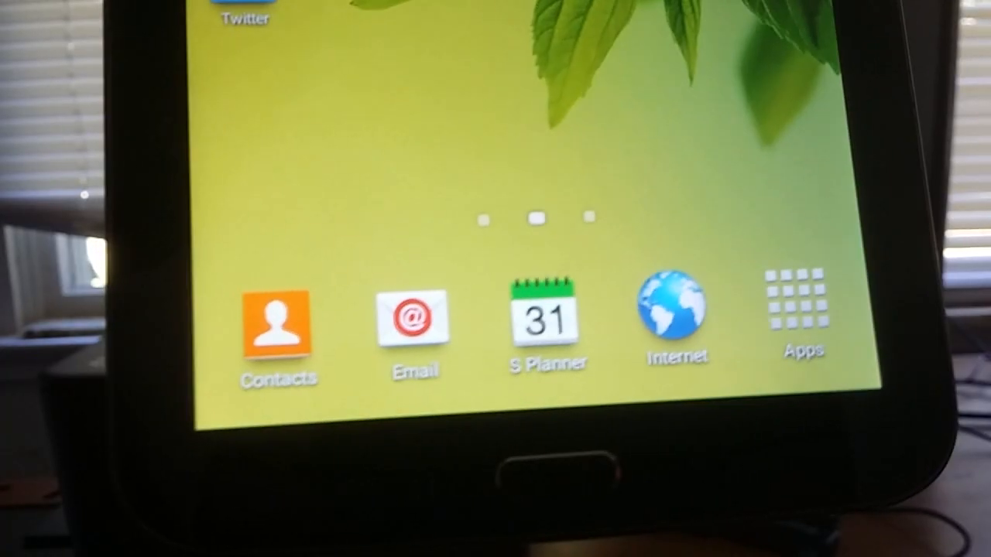